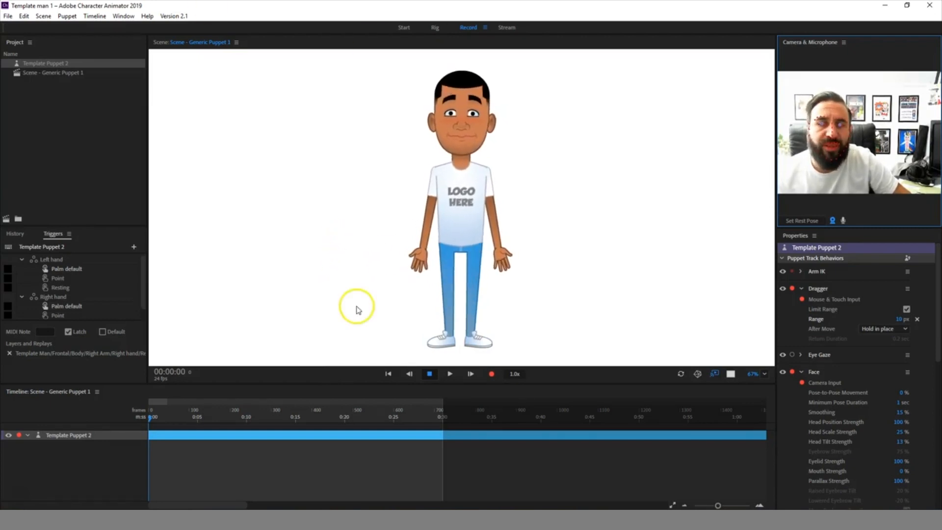
mouse_move(399, 246)
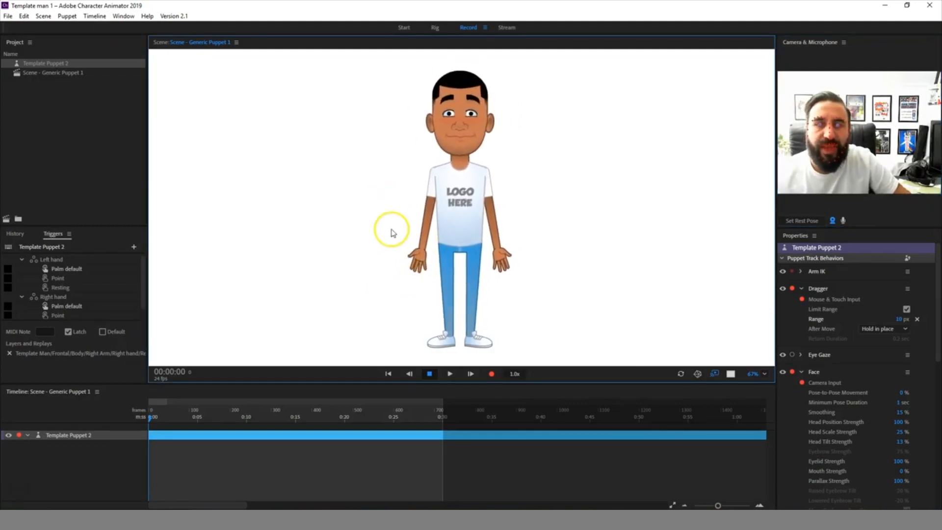
mouse_move(648, 318)
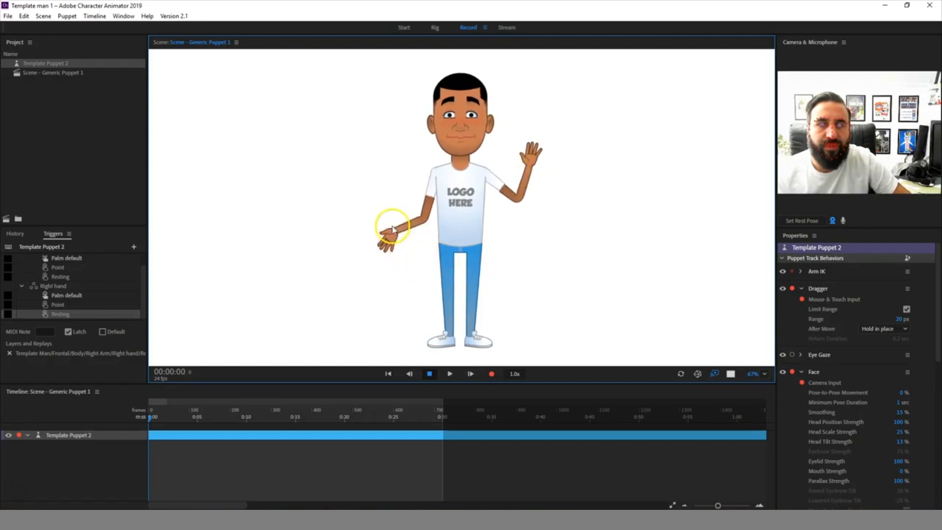
click(659, 283)
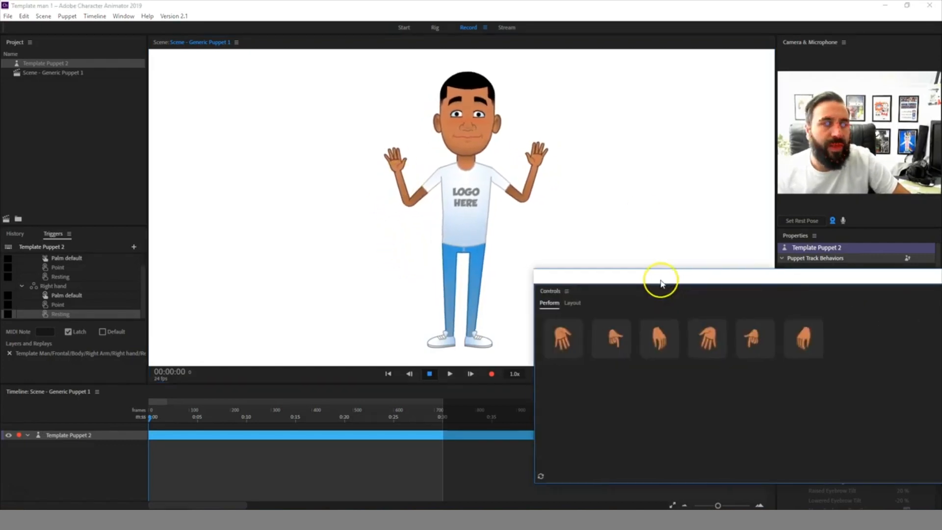
click(719, 346)
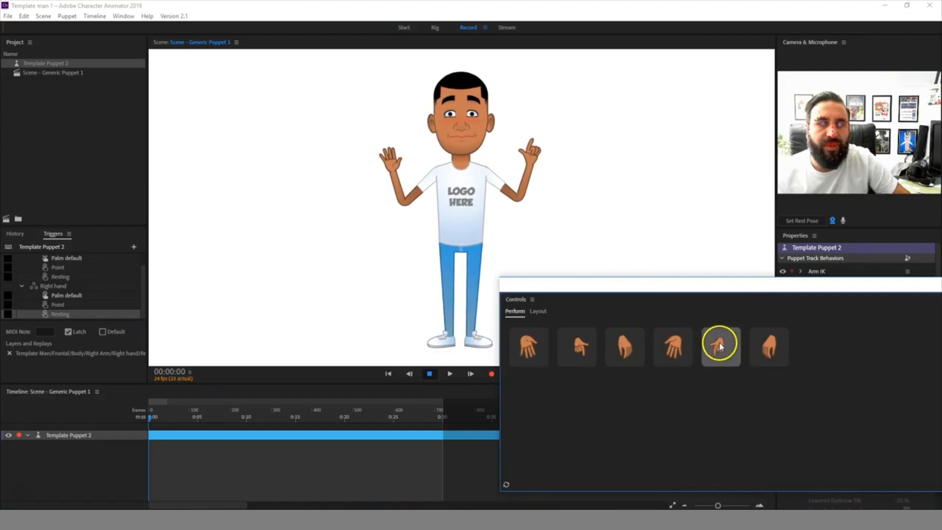
click(528, 347)
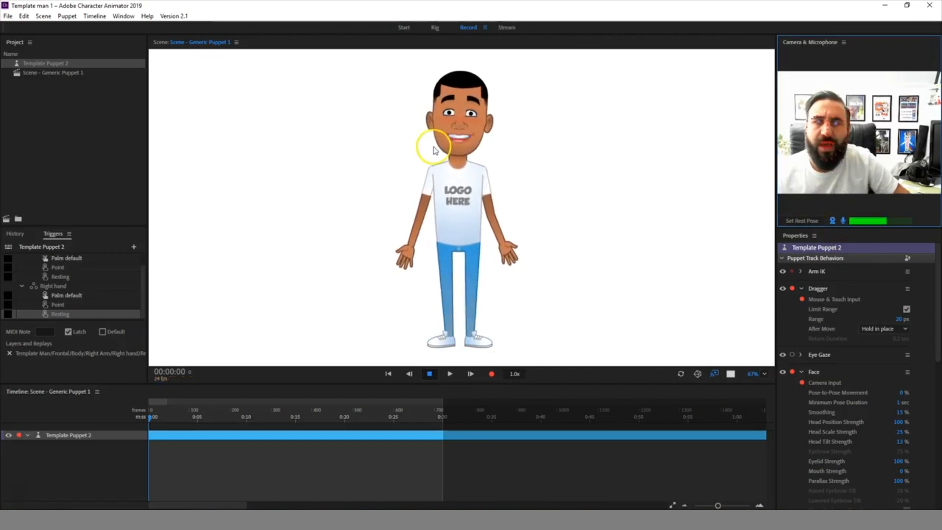
mouse_move(603, 266)
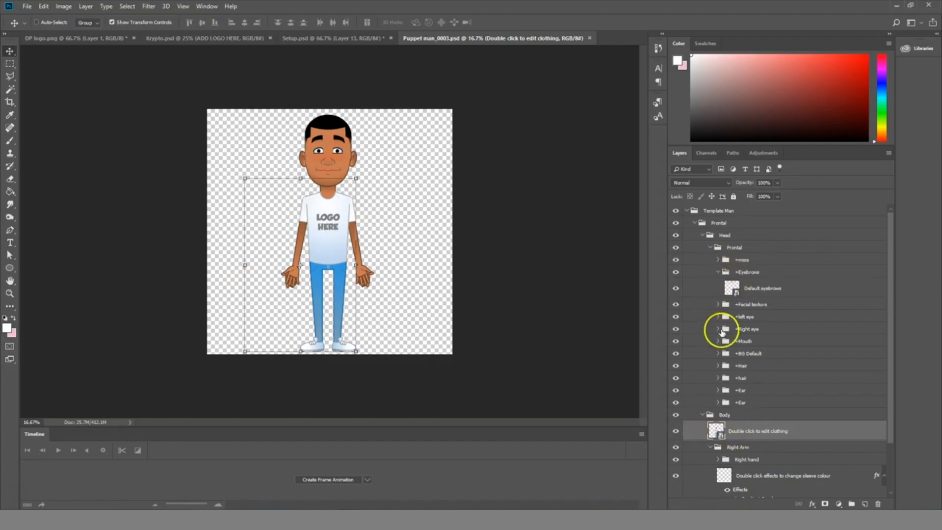
Collapse the Head group and open the clothing smart object as its own document
click(702, 234)
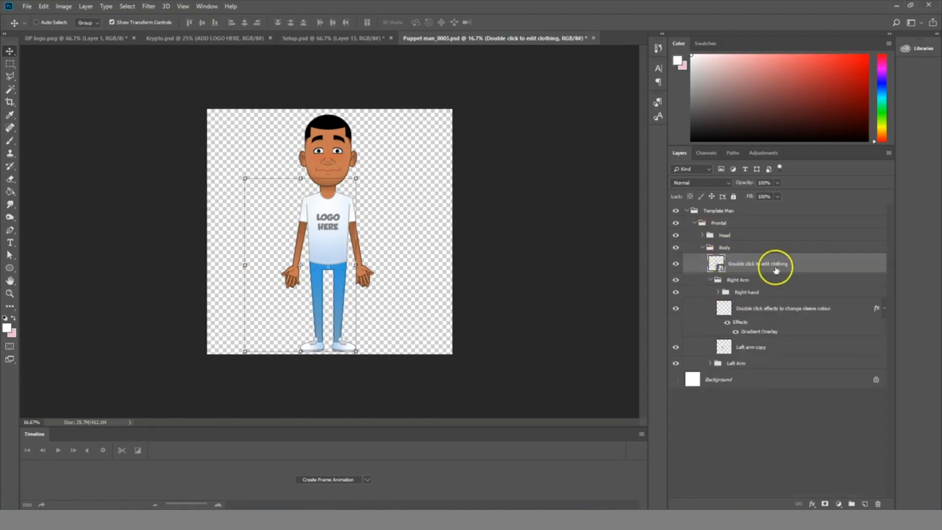
double_click(715, 263)
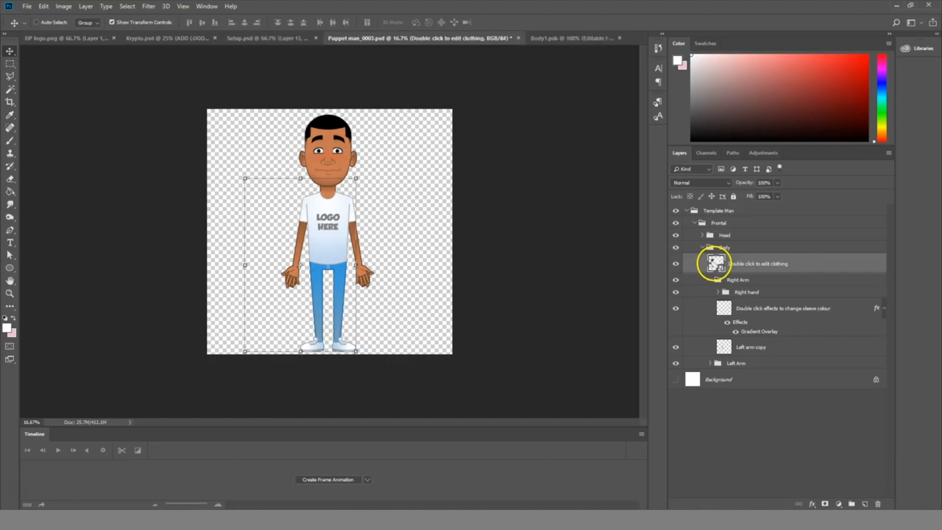
double_click(714, 264)
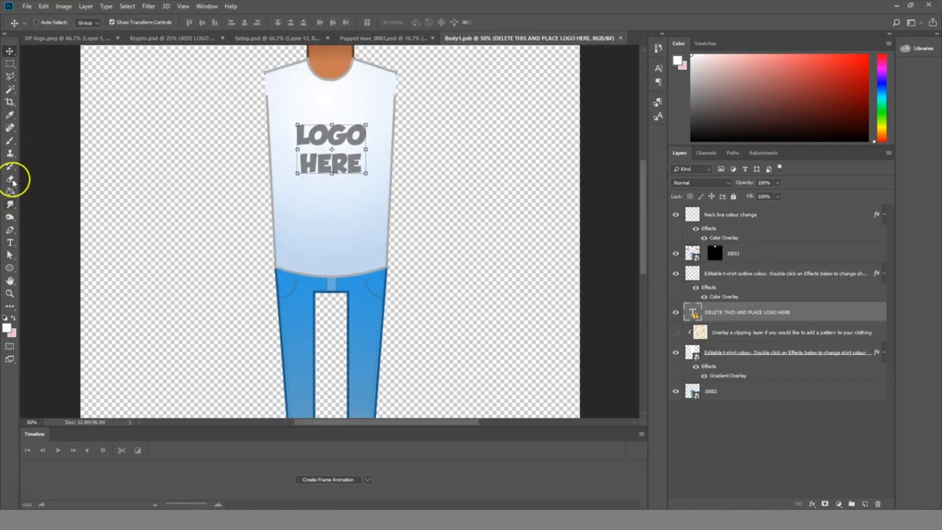
Retype the shirt's LOGO HERE placeholder as TEST with the Type tool, accepting font substitution, and commit it
click(9, 242)
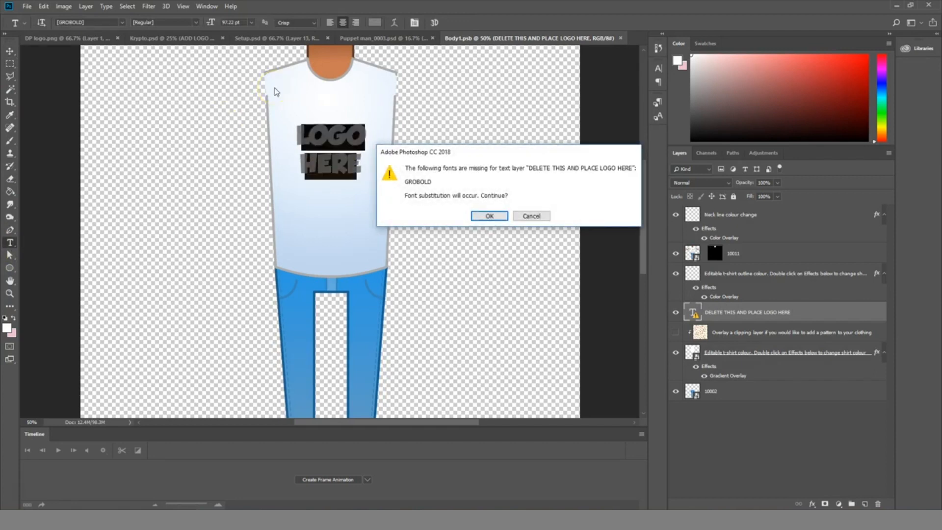
click(489, 216)
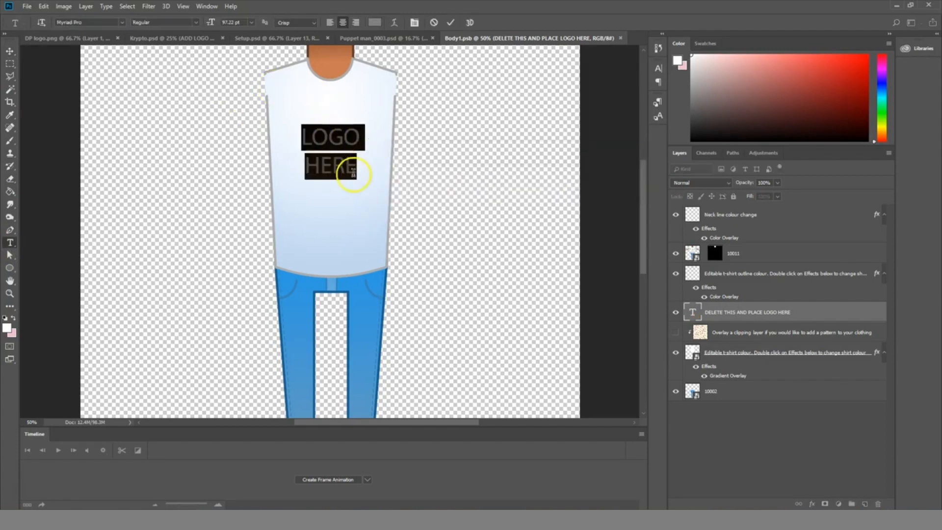
text(TEST)
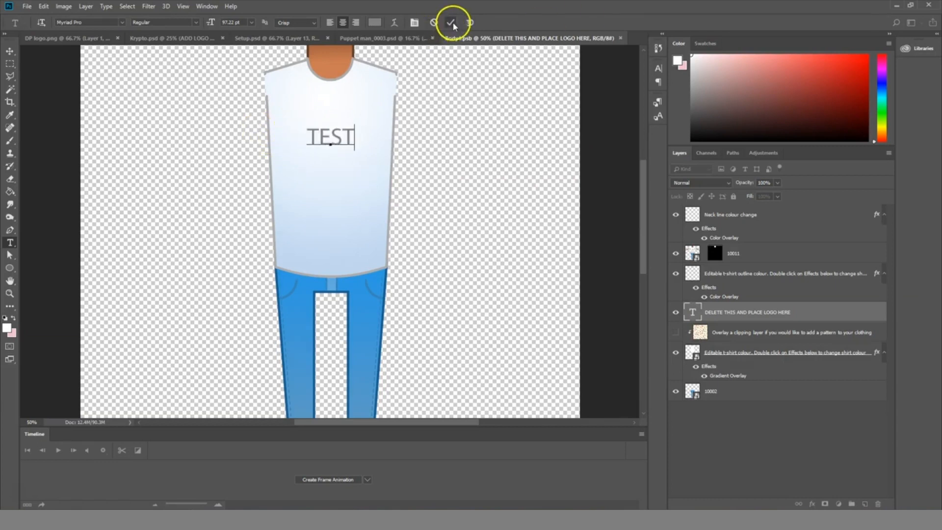
click(26, 6)
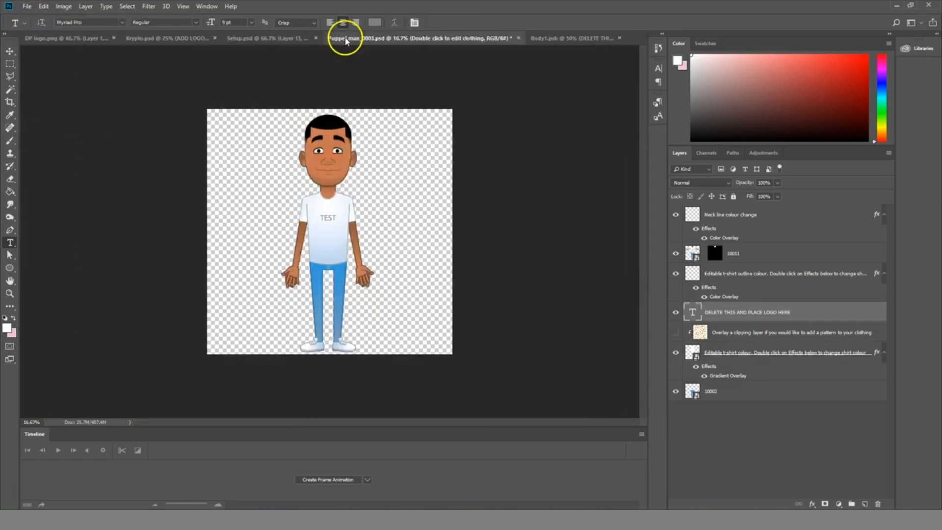
click(26, 6)
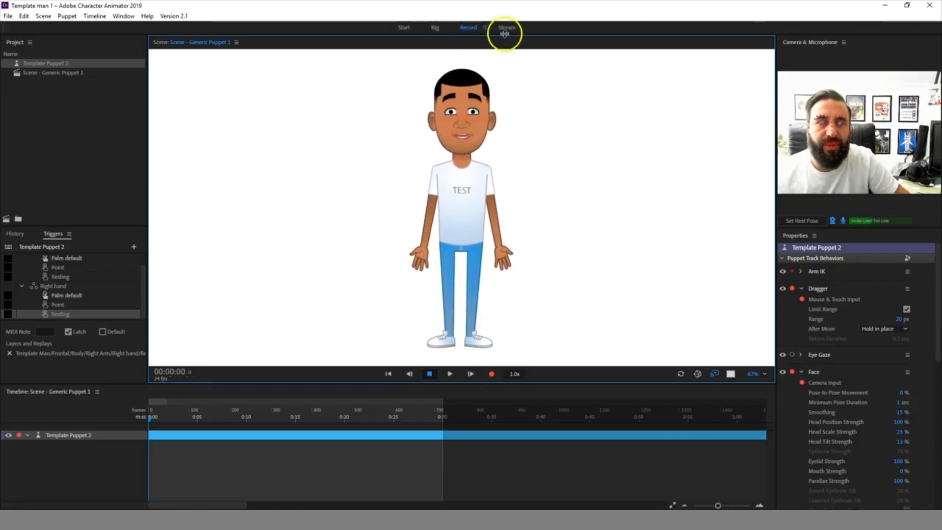
View the puppet in the Stream workspace, then switch back to Record
click(468, 27)
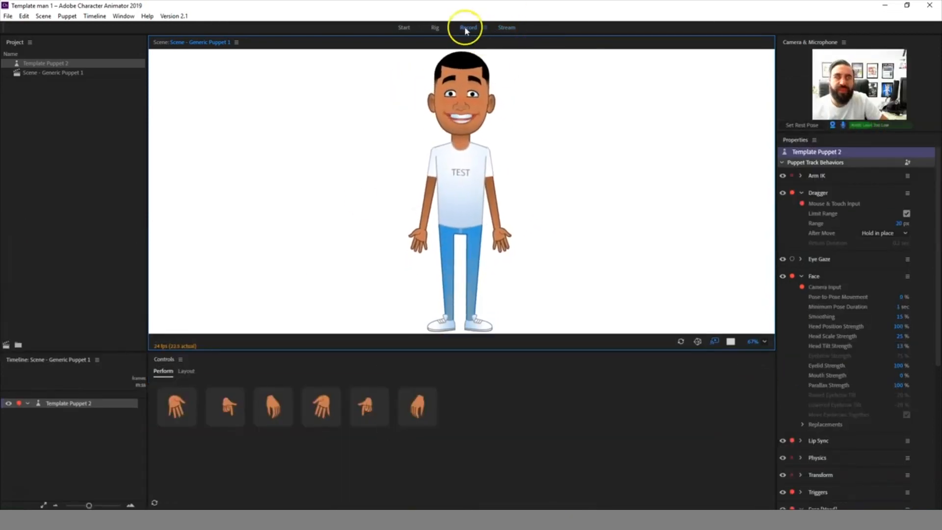
click(467, 28)
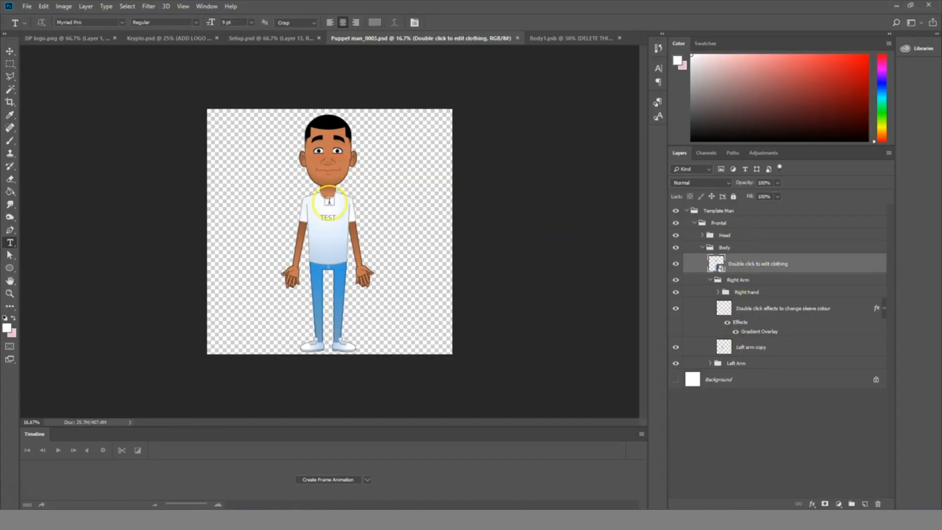
Expand the Head group and open the 'default nose' smart object for editing
click(702, 234)
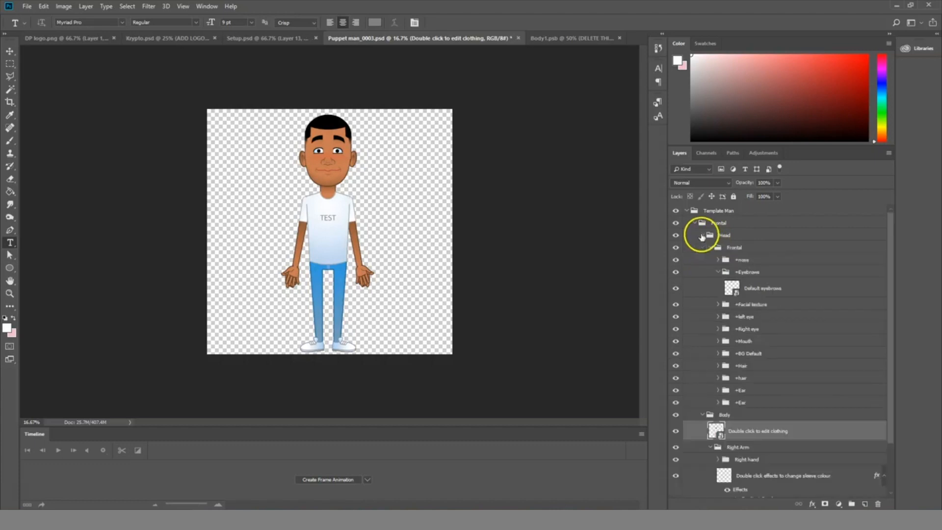
click(718, 259)
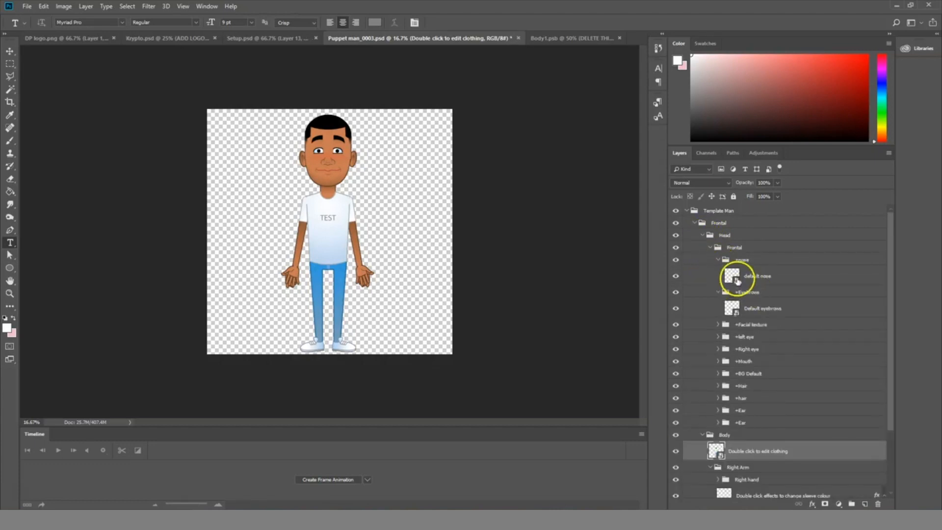
click(568, 38)
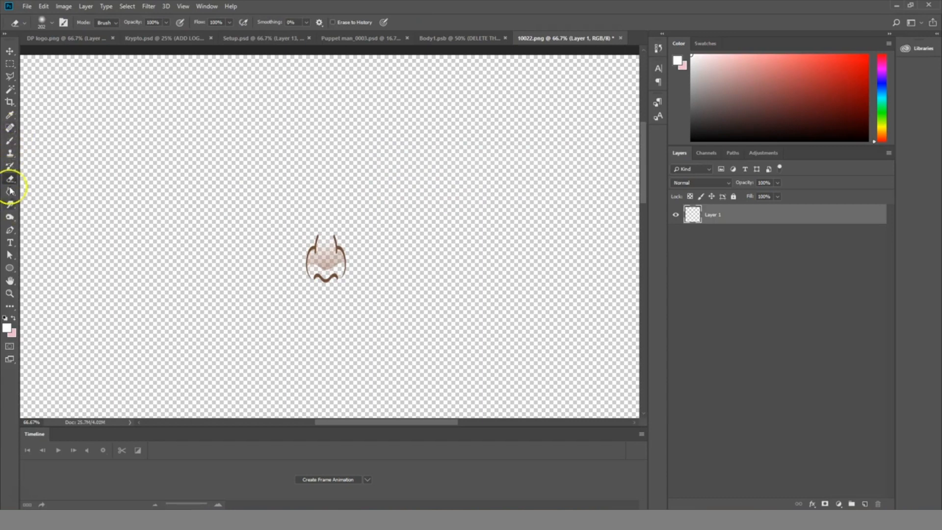
Erase the top nose strokes on Layer 1 with the Eraser and return to Puppet man_0003.psd
click(54, 23)
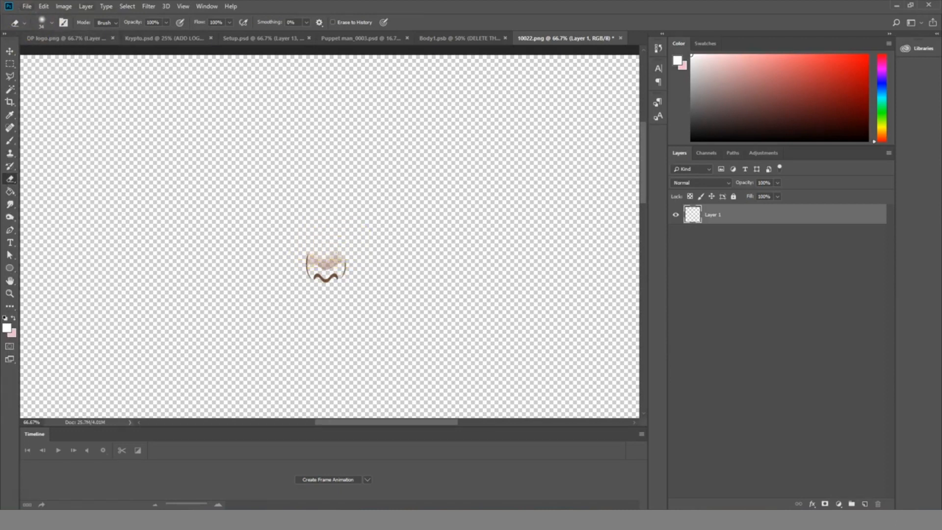
click(27, 6)
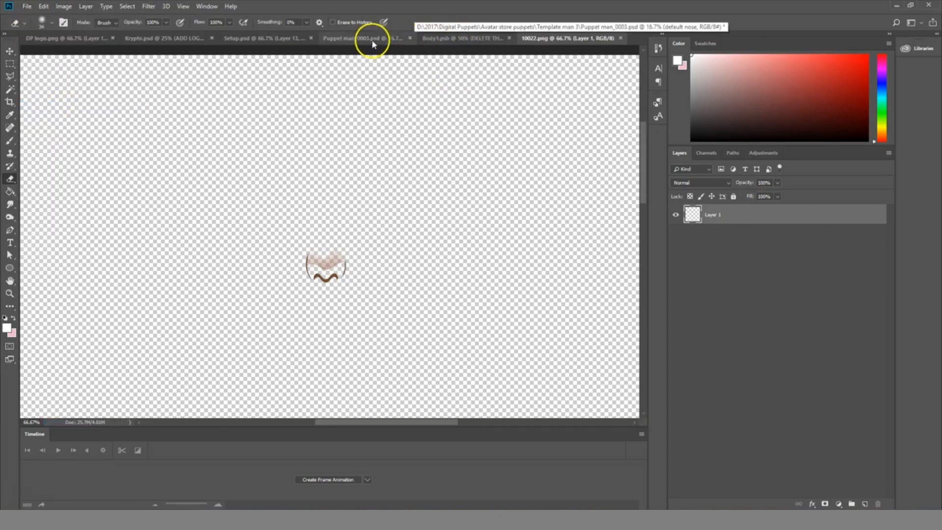
click(360, 38)
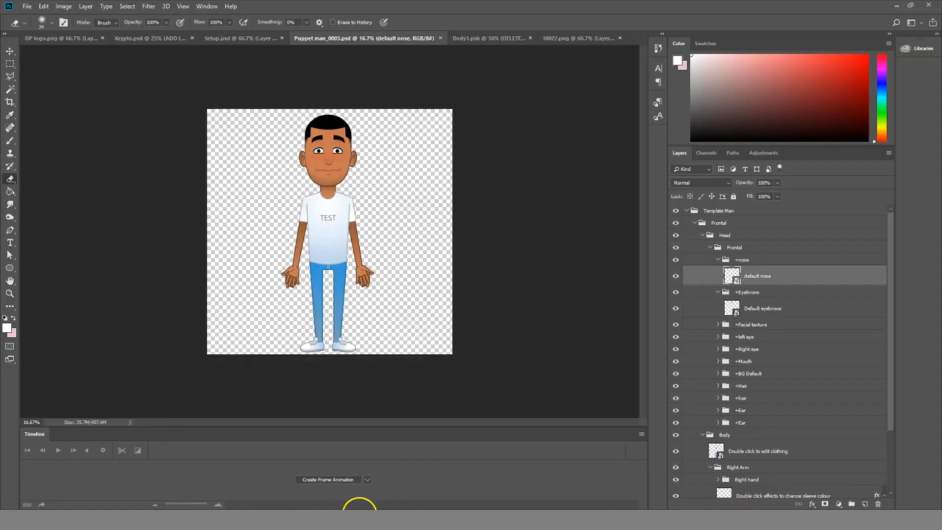
mouse_move(522, 296)
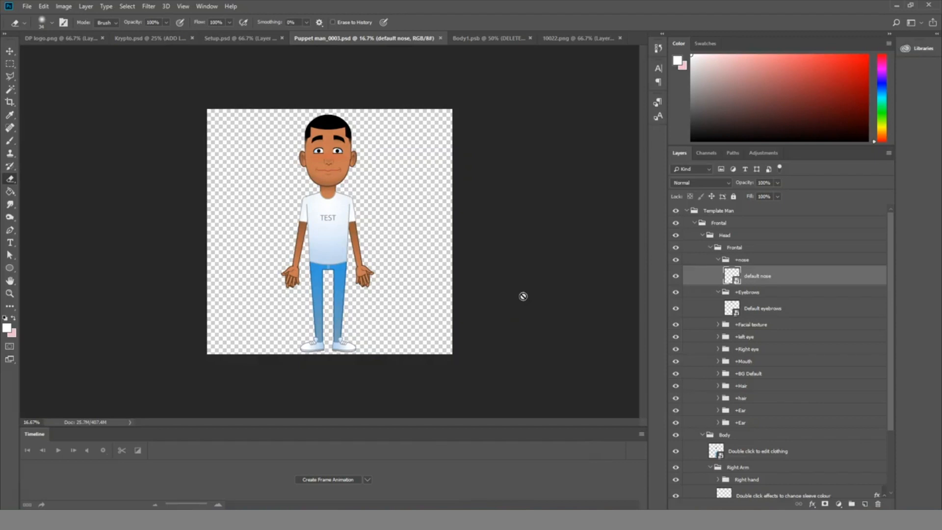
mouse_move(387, 450)
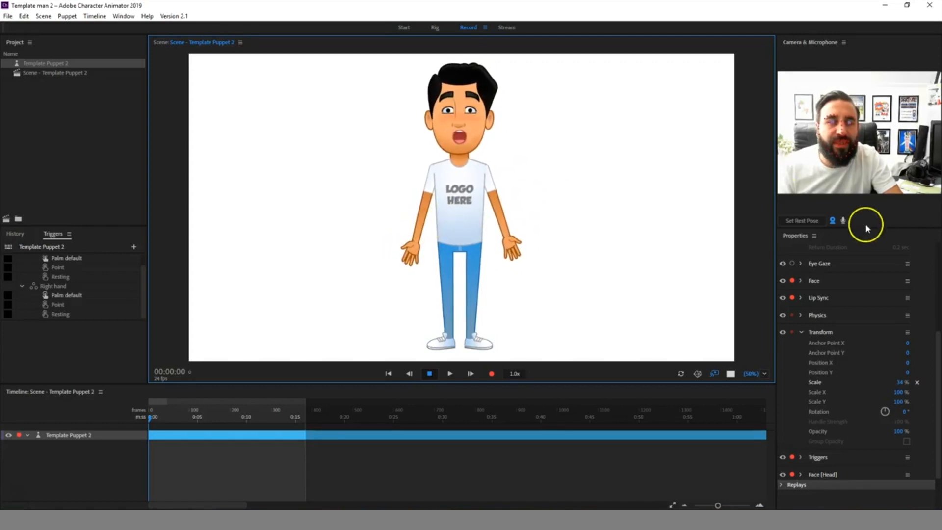
Load Template man 2 and trigger its pointing hand pose from the Controls panel
click(844, 221)
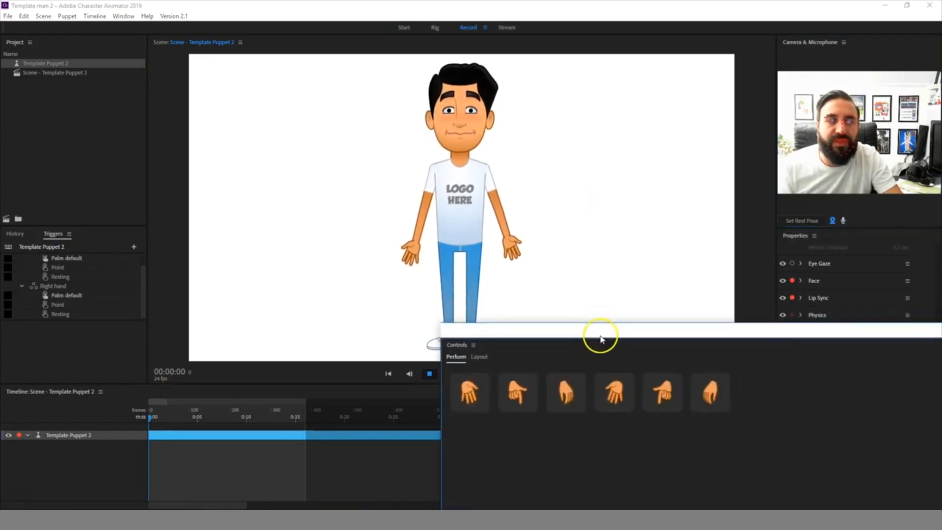
click(488, 411)
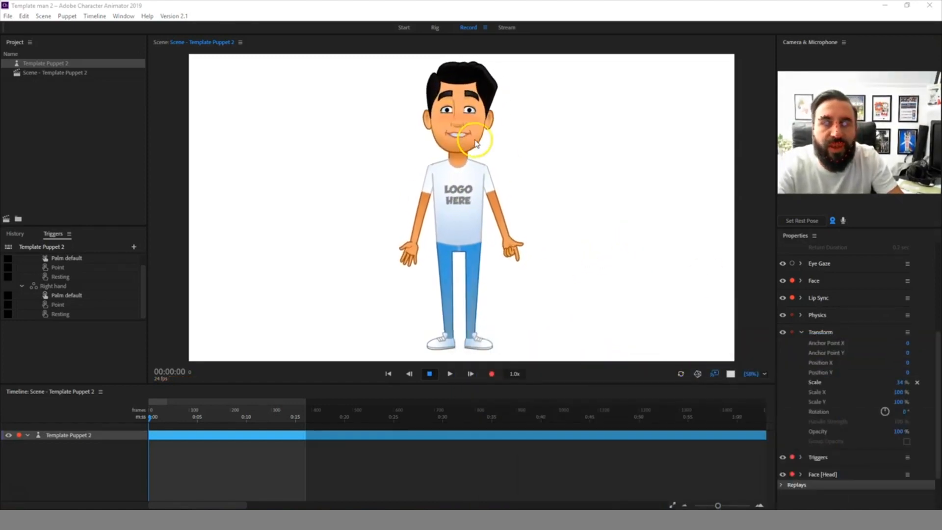
mouse_move(483, 285)
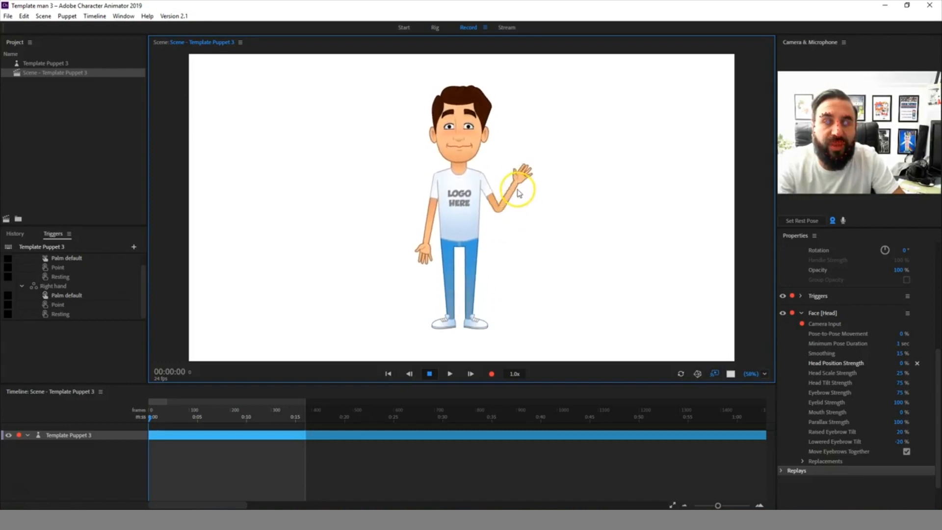
Wave Template man 3's raised hand, turn on Microphone Input and trigger another hand pose
click(831, 220)
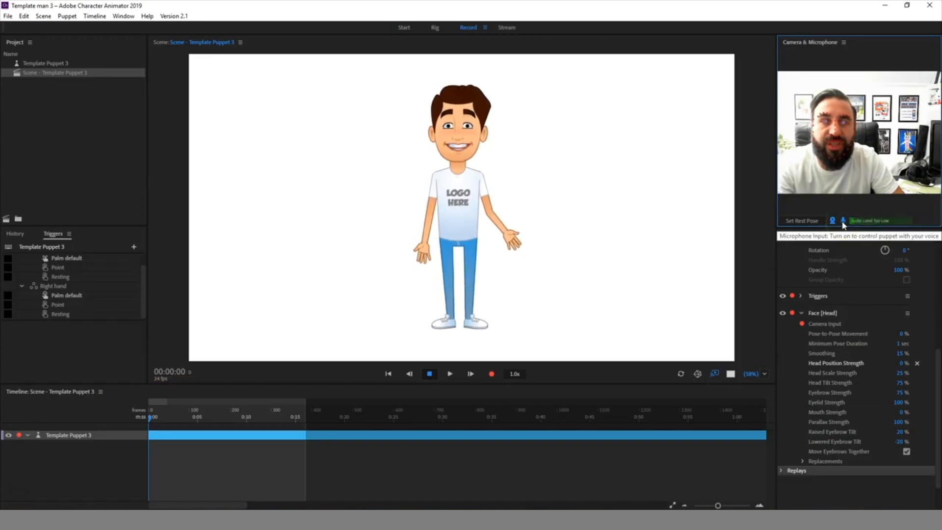
click(842, 221)
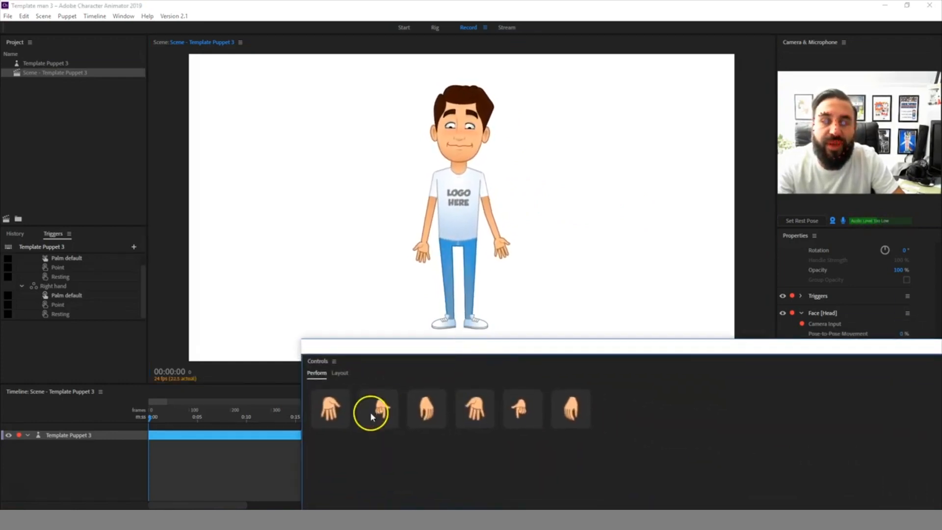
click(425, 408)
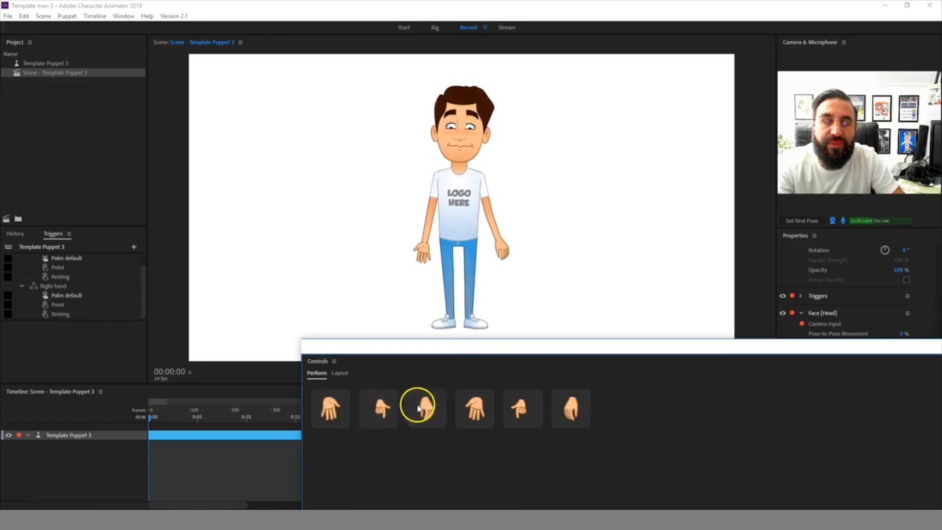
mouse_move(506, 357)
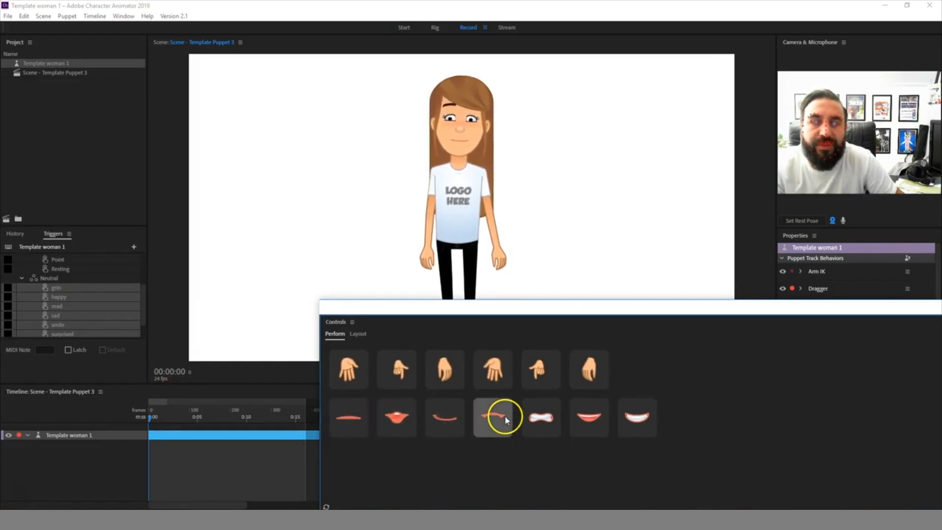
mouse_move(577, 417)
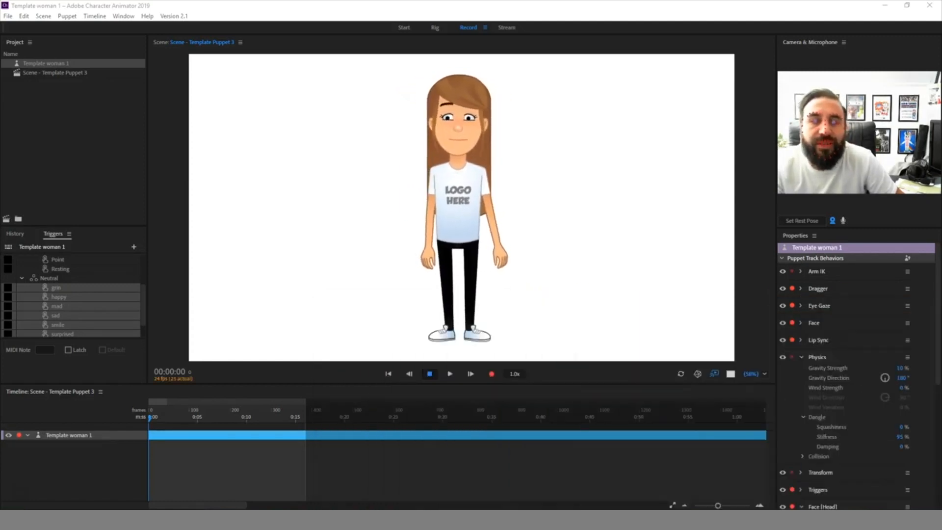
mouse_move(638, 300)
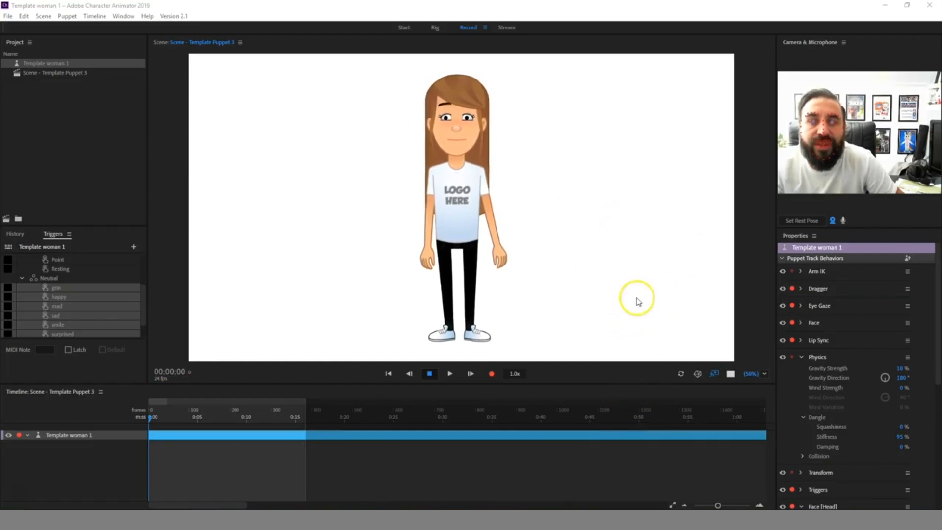
mouse_move(671, 323)
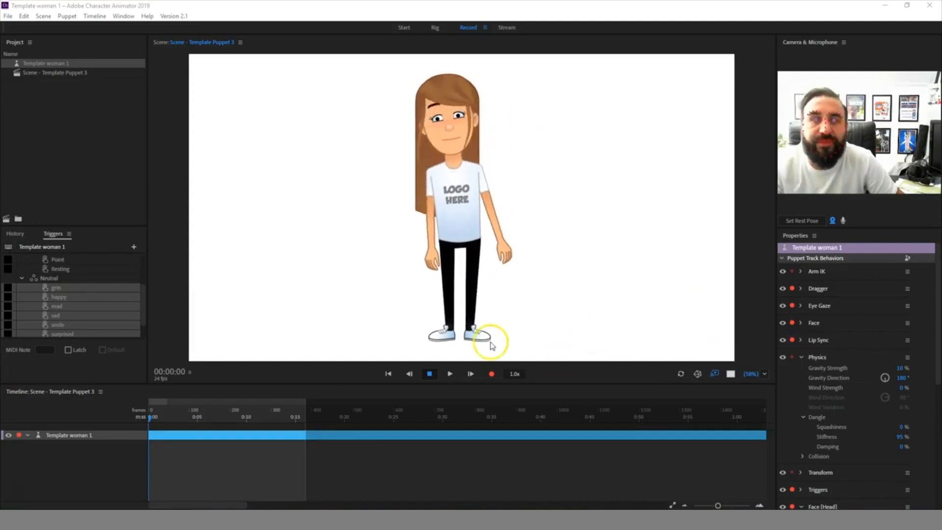
mouse_move(23, 492)
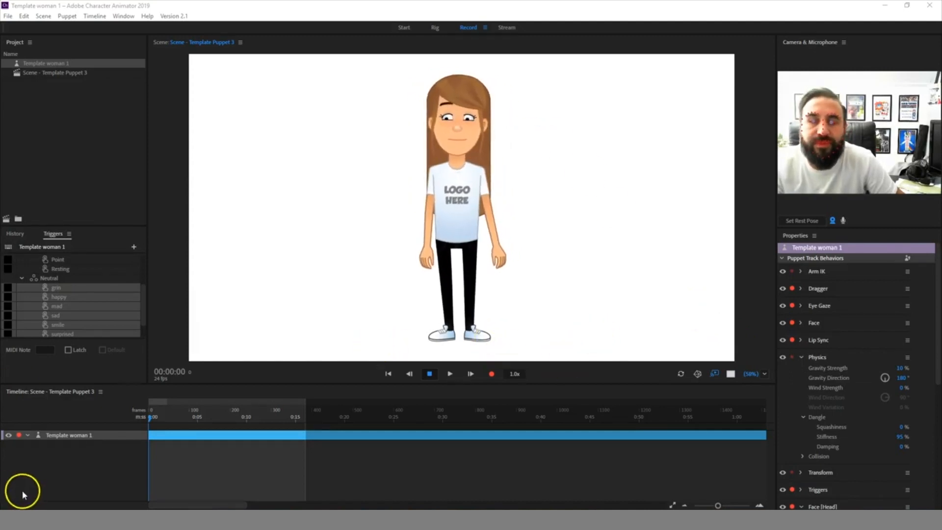